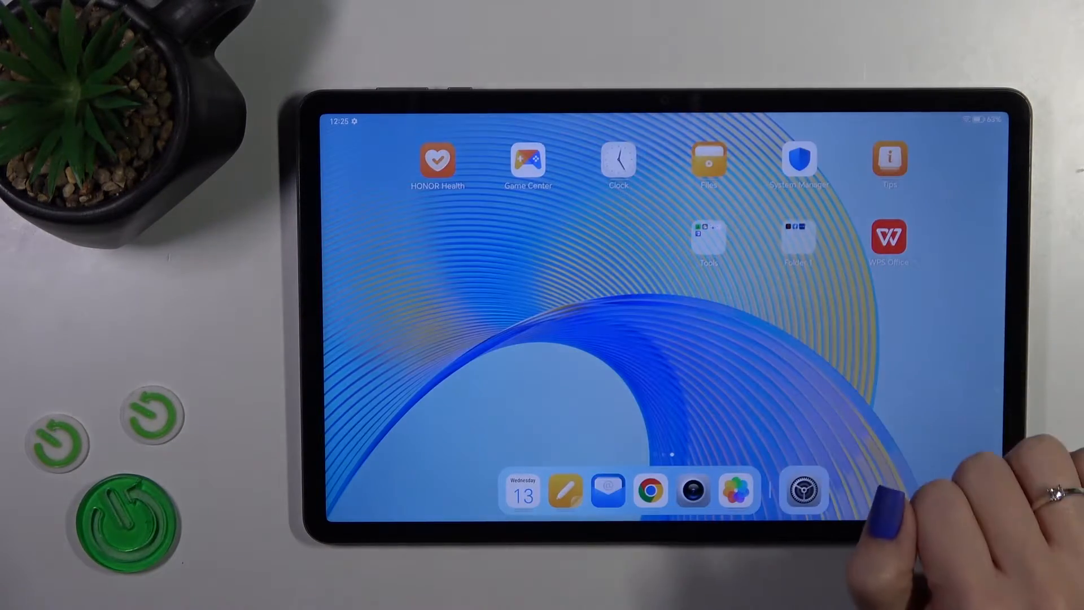
Step: Add Email, Notes, My HONOR and App Market to Folder 1, then reopen it
click(798, 242)
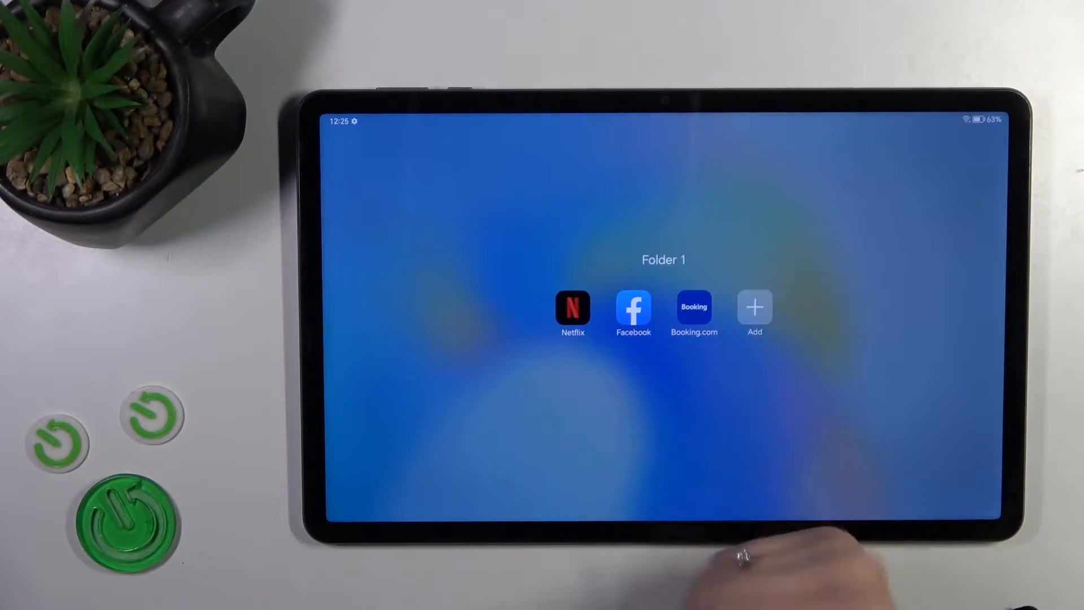
click(755, 307)
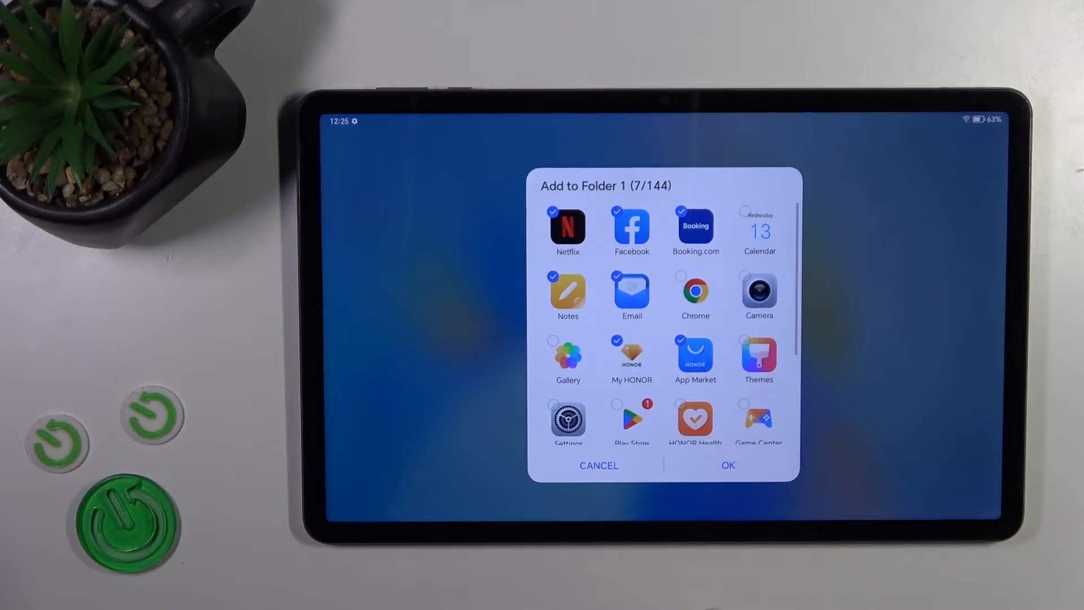
click(727, 465)
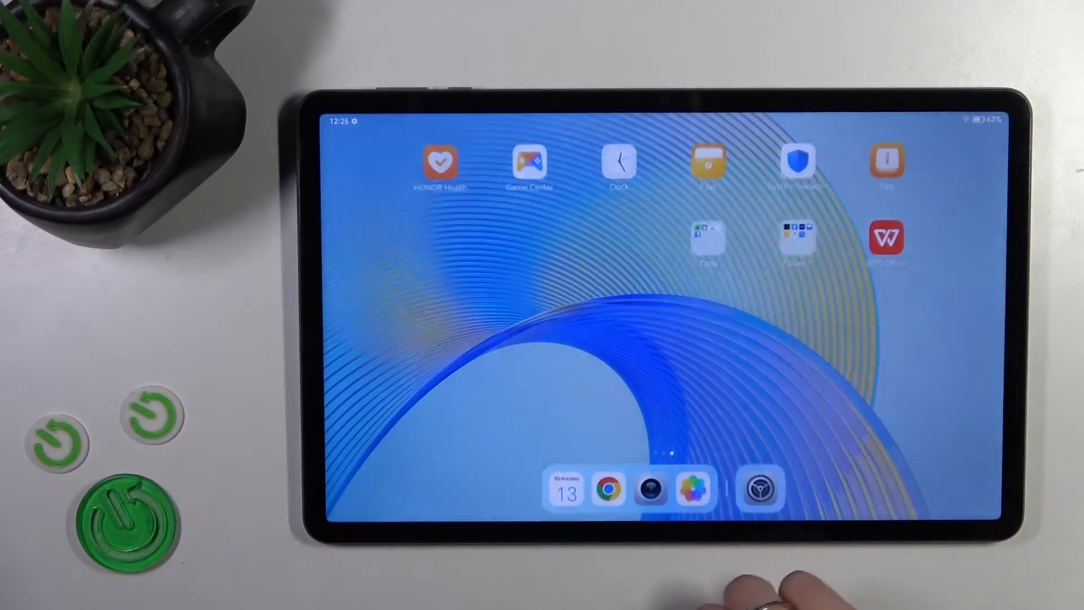
click(798, 238)
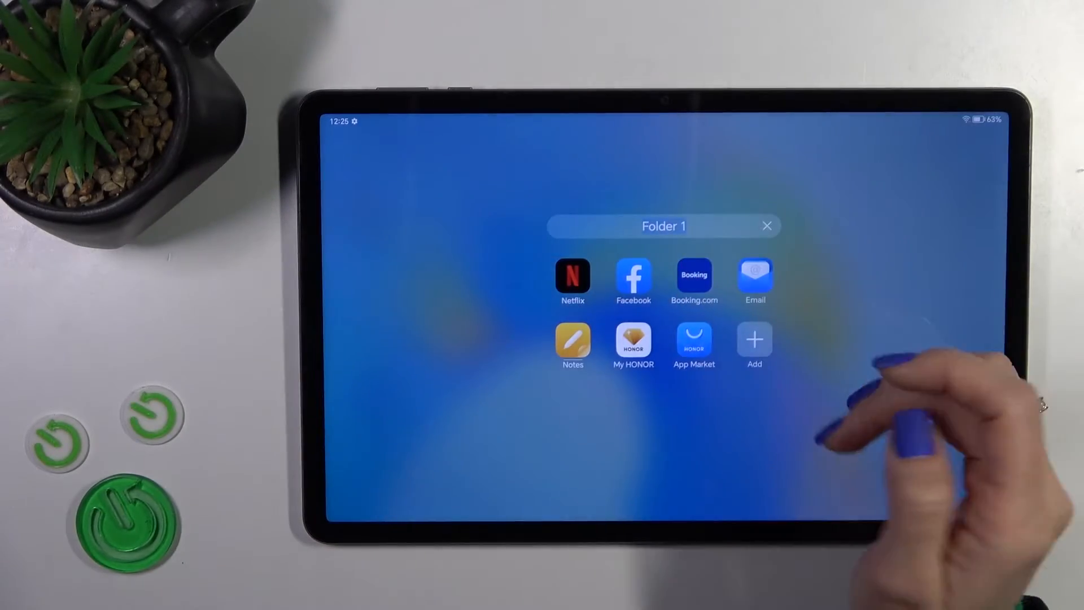
Step: Rename the folder 'Apps' and untick all apps except Netflix and Facebook
click(662, 226)
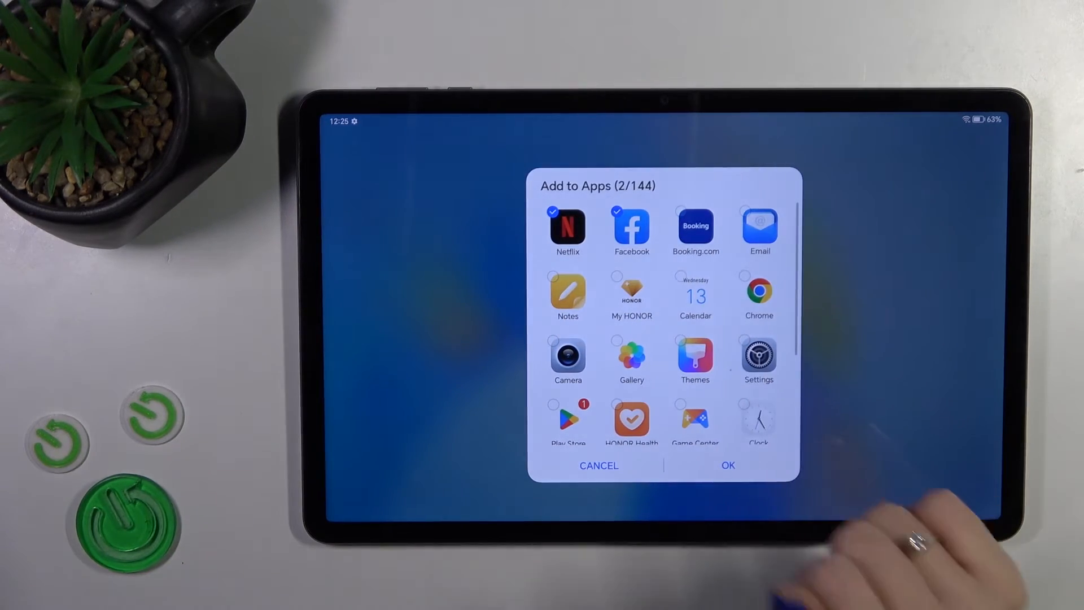
click(727, 465)
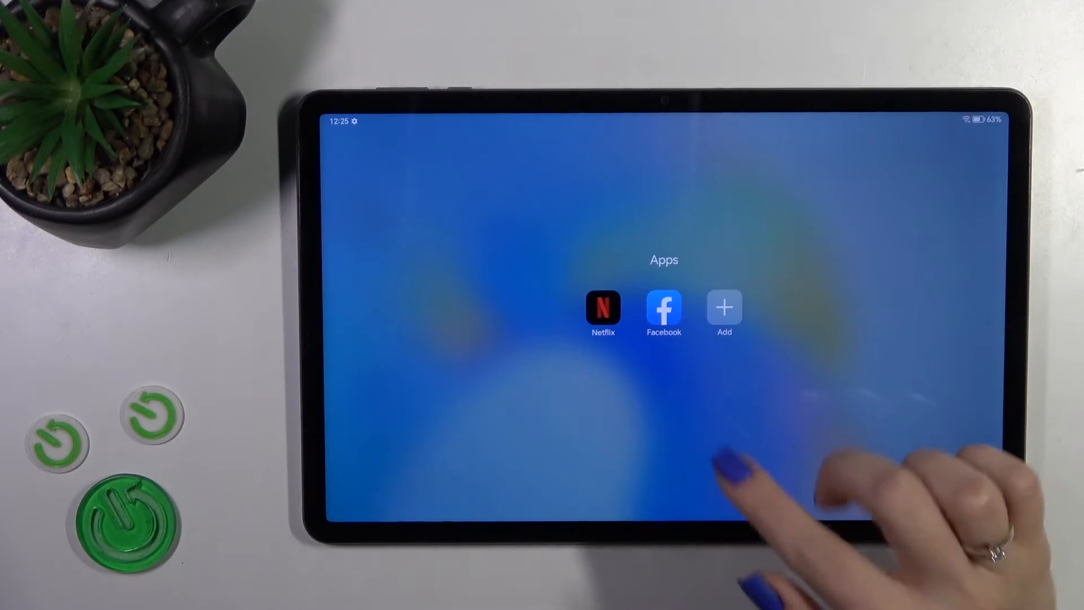